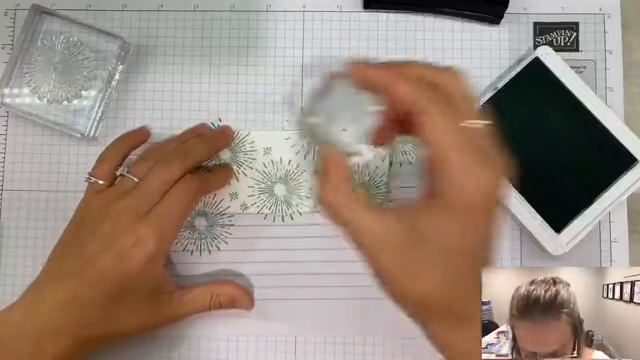
{"action": "mouse_move", "coordinate": [320, 150]}
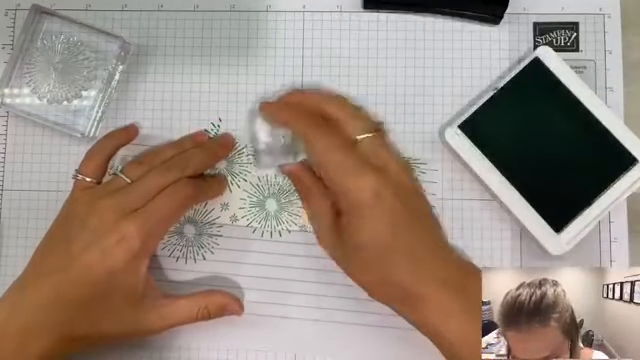